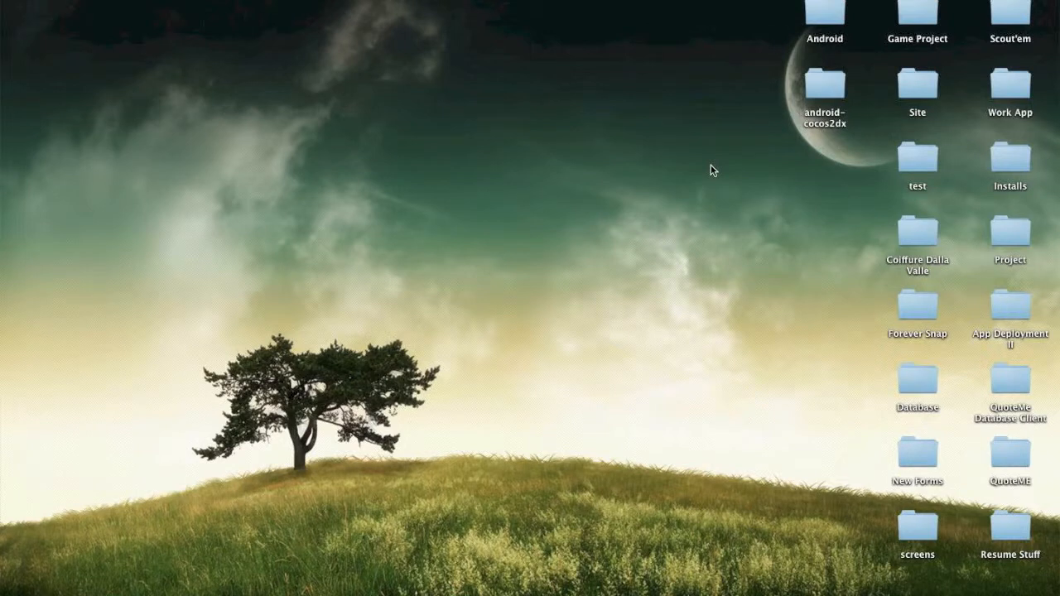
pyautogui.moveTo(729, 588)
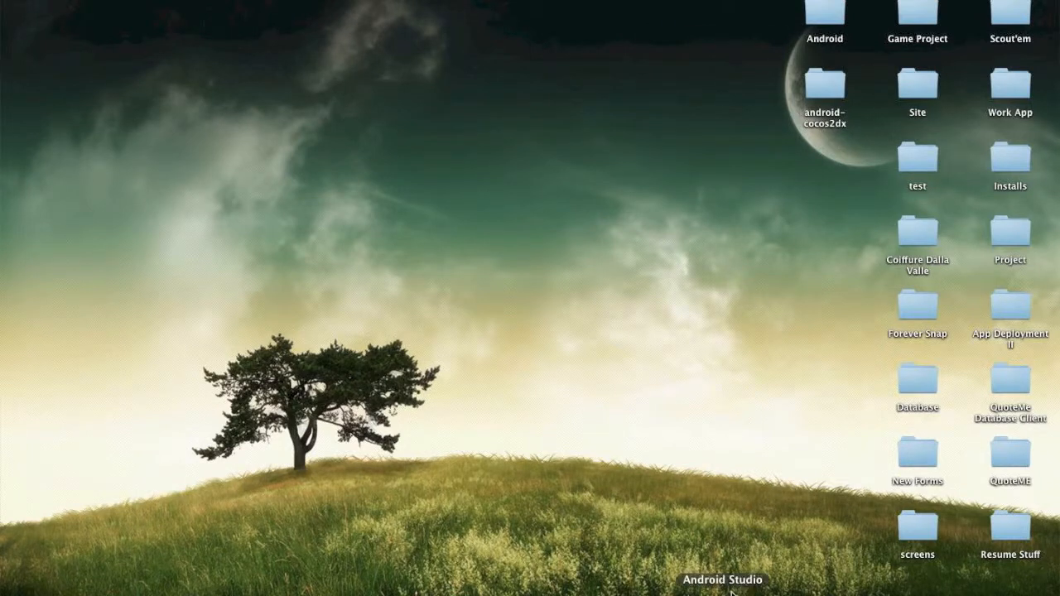
# Step: Bring Android Studio forward and show the samplecocos2dx.java activity source
pyautogui.click(721, 580)
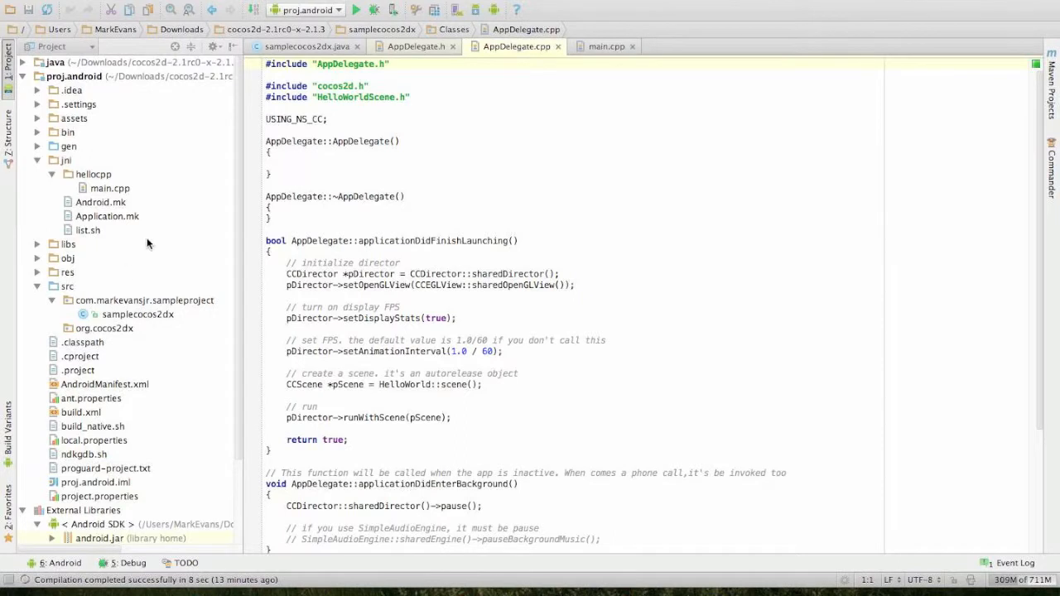
pyautogui.click(307, 46)
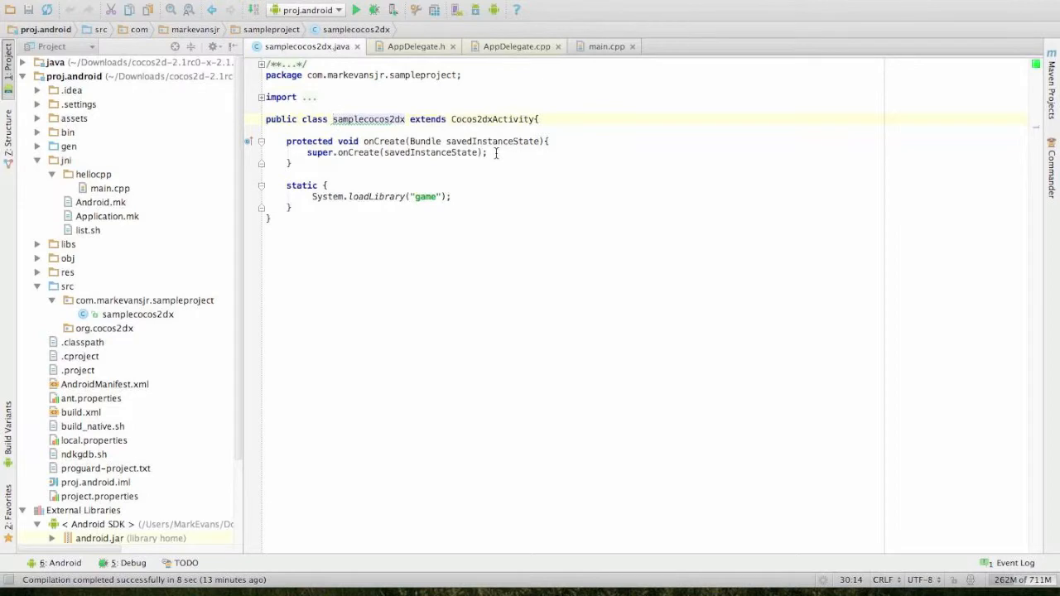
pyautogui.moveTo(422, 74)
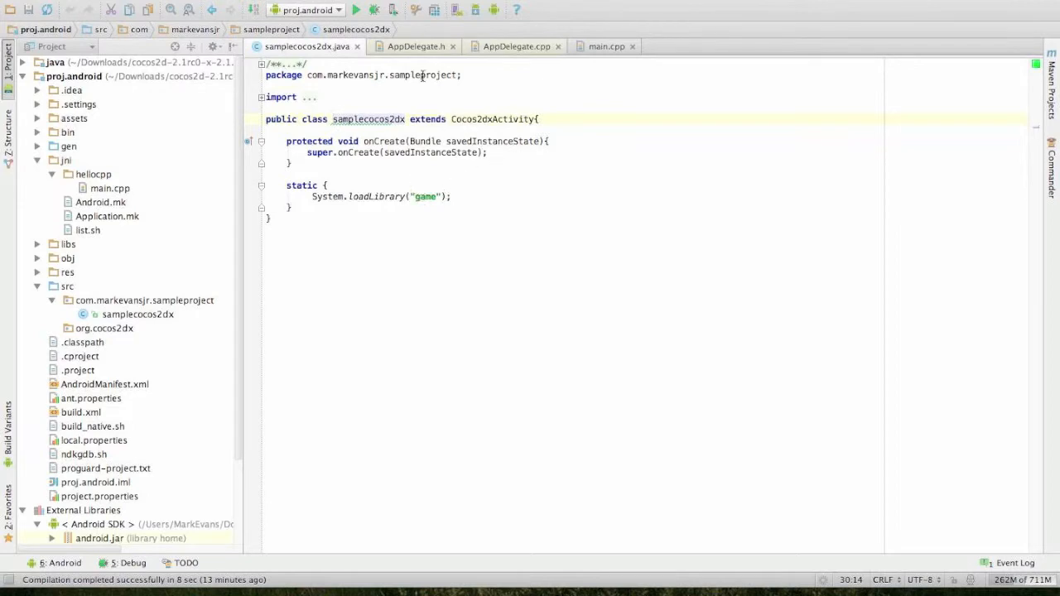
# Step: Show the AppDelegate.h header declaring the CCApplication subclass
pyautogui.click(413, 46)
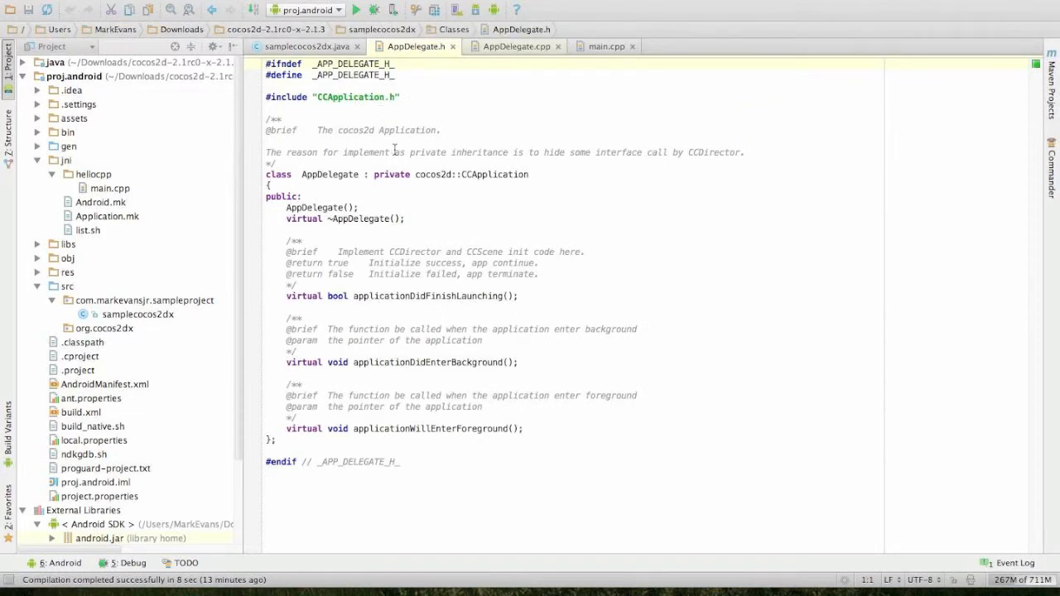
pyautogui.moveTo(394, 191)
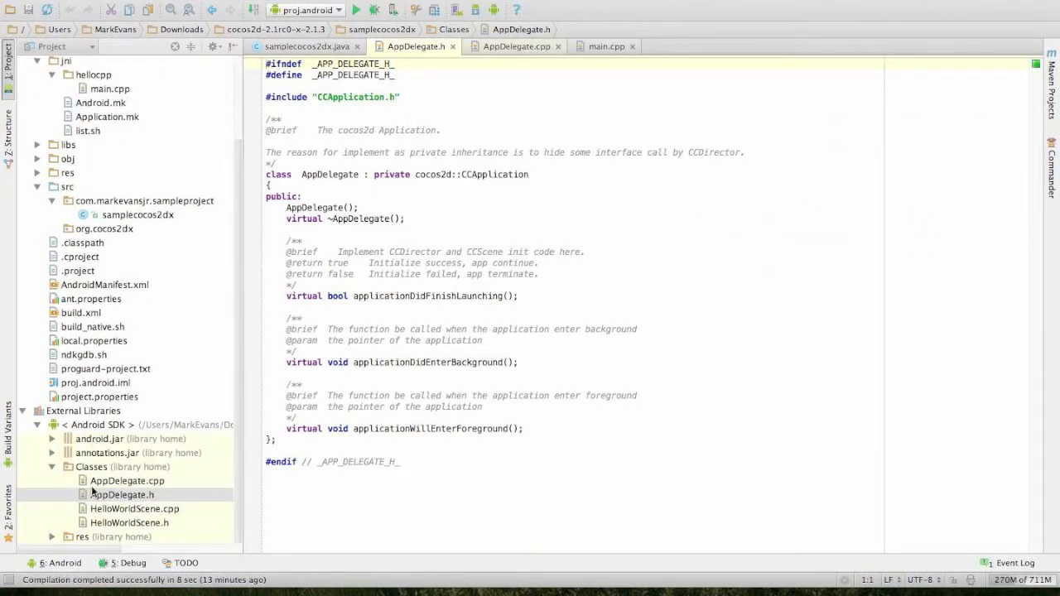
pyautogui.moveTo(93, 488)
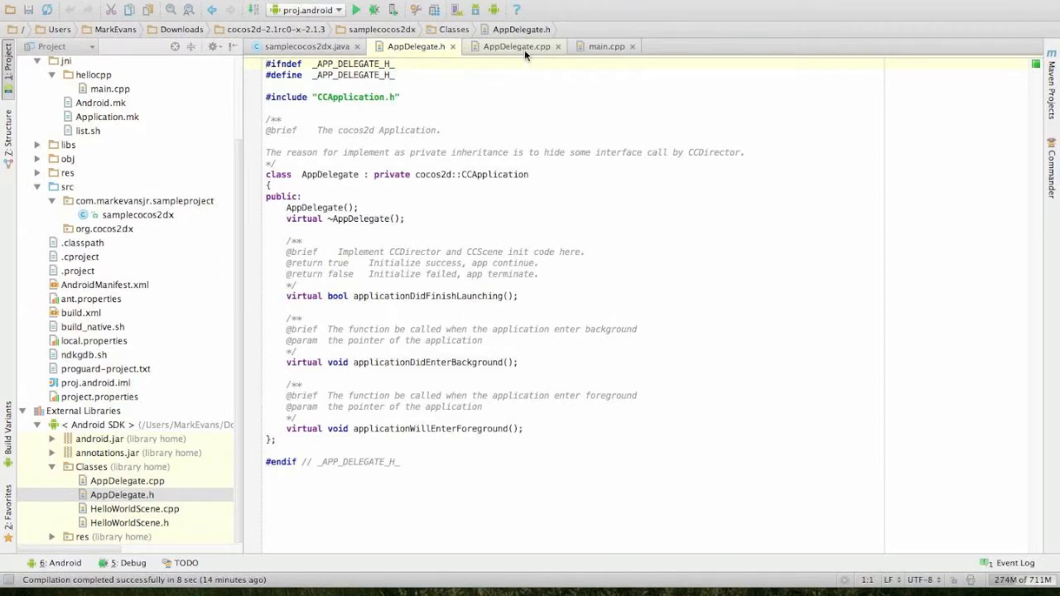
# Step: Scroll through AppDelegate.cpp's startup code, then show main.cpp
pyautogui.click(515, 45)
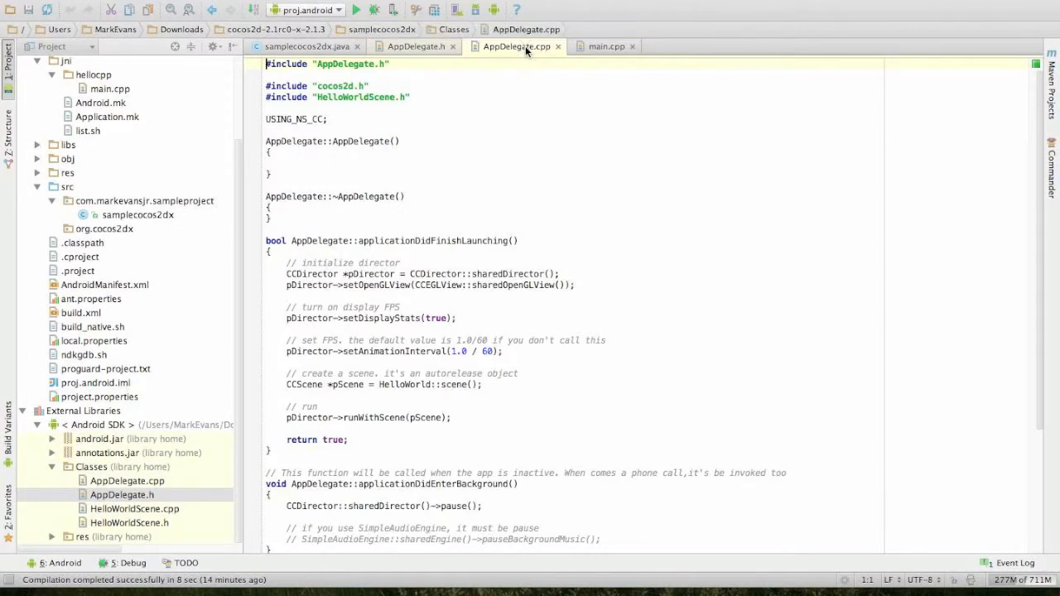
pyautogui.scroll(-3)
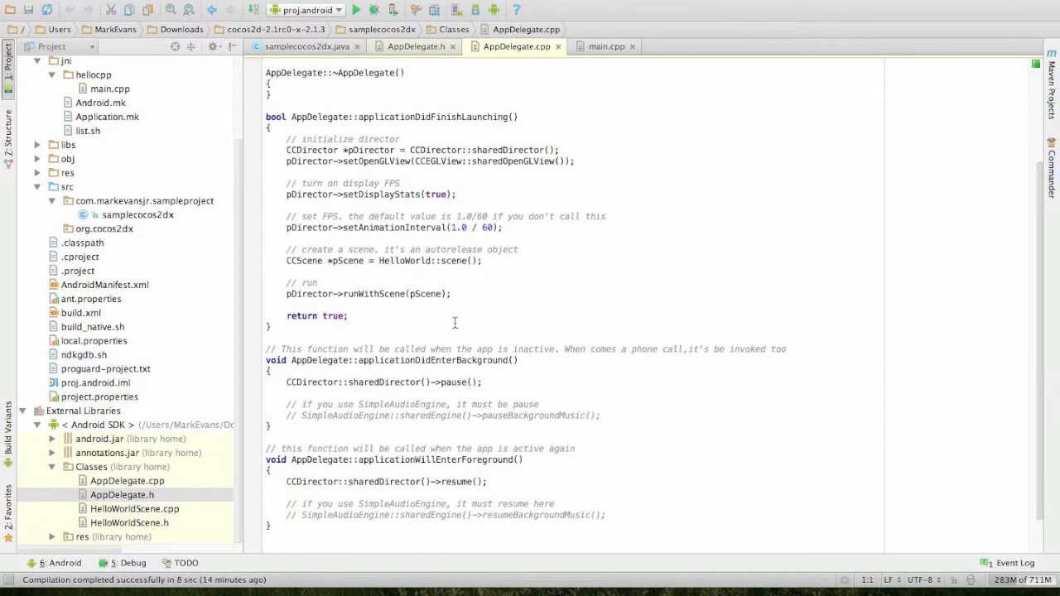
pyautogui.moveTo(341, 275)
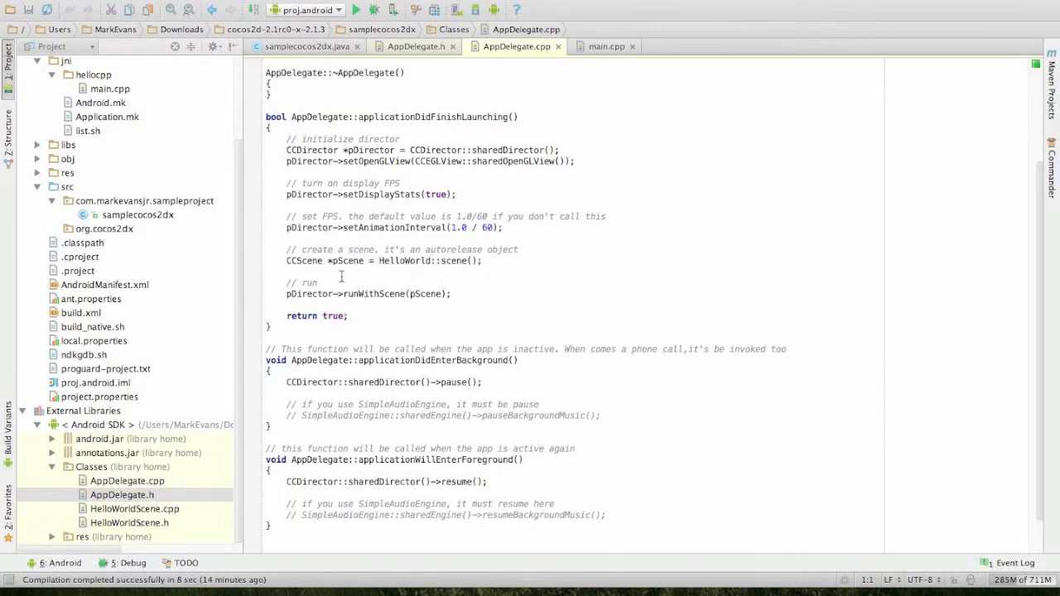
pyautogui.scroll(3)
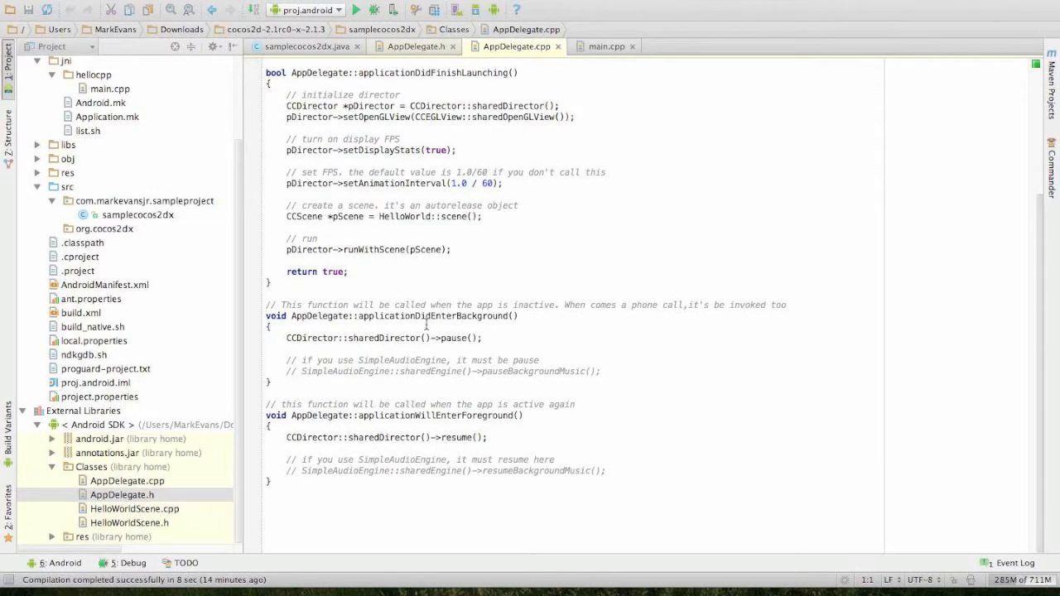
pyautogui.click(605, 46)
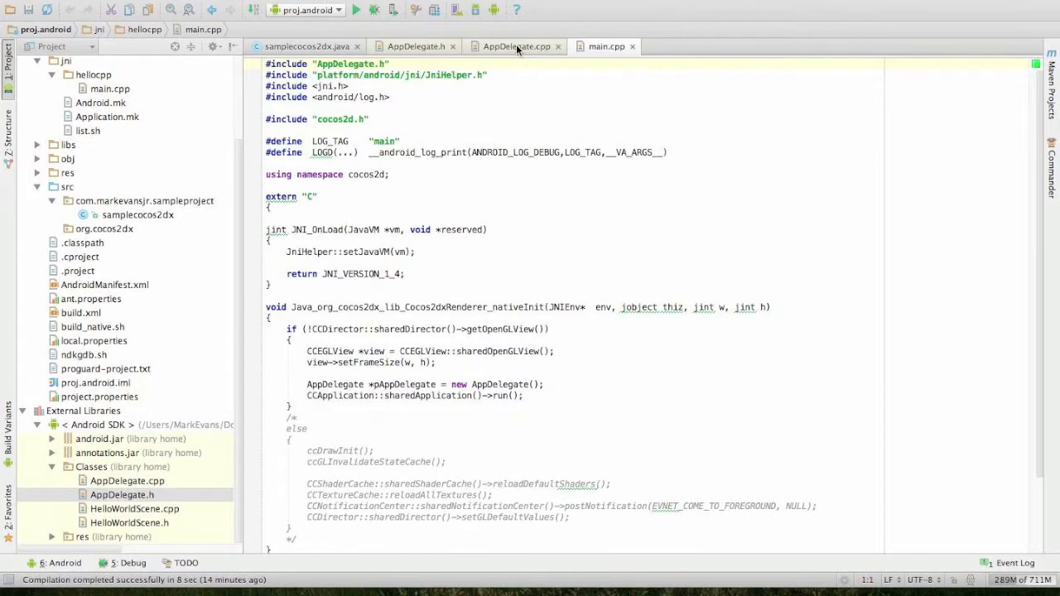
# Step: Switch the editor back to the AppDelegate.h header
pyautogui.click(414, 46)
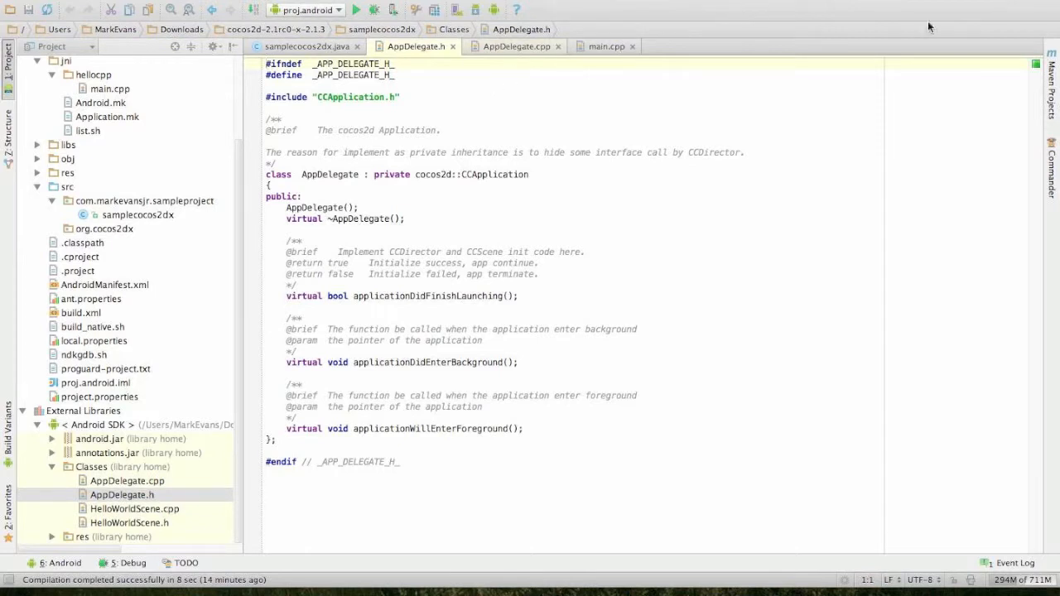
pyautogui.moveTo(507, 13)
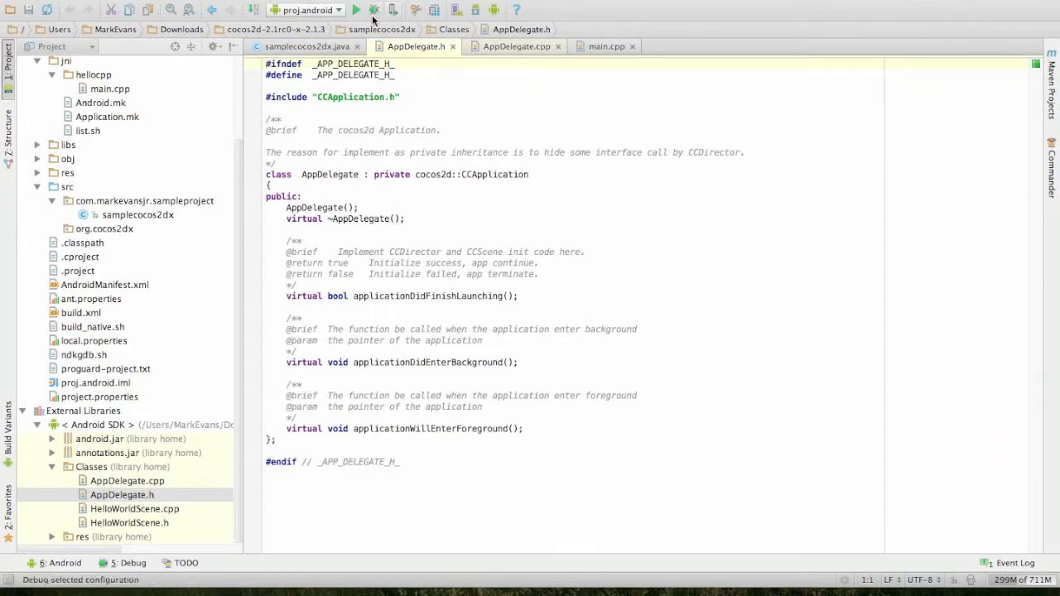
pyautogui.moveTo(373, 10)
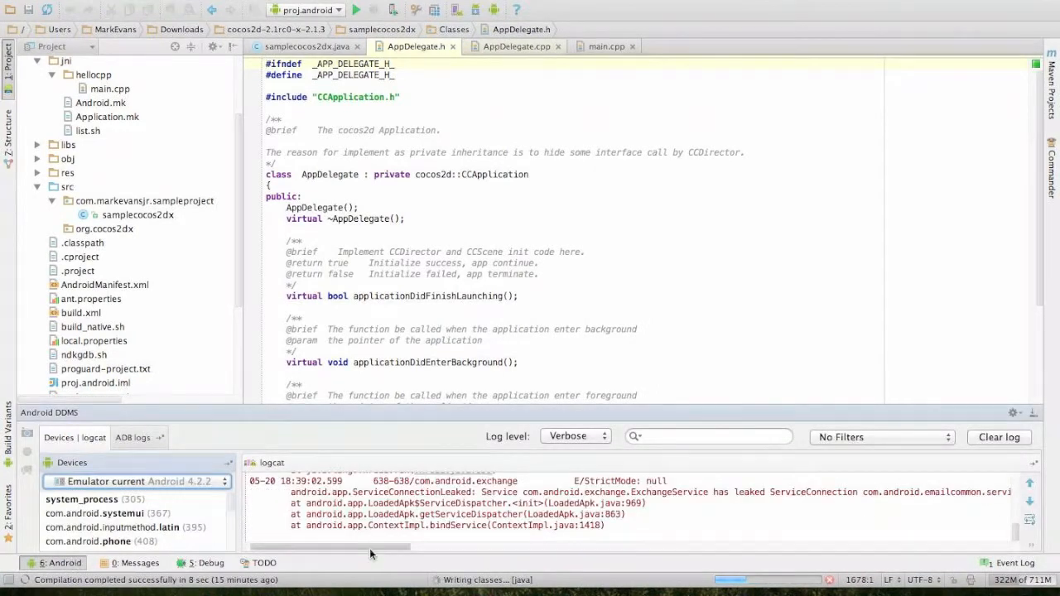
# Step: Scroll the device log while the Hello World scene runs on the emulator
pyautogui.scroll(-3)
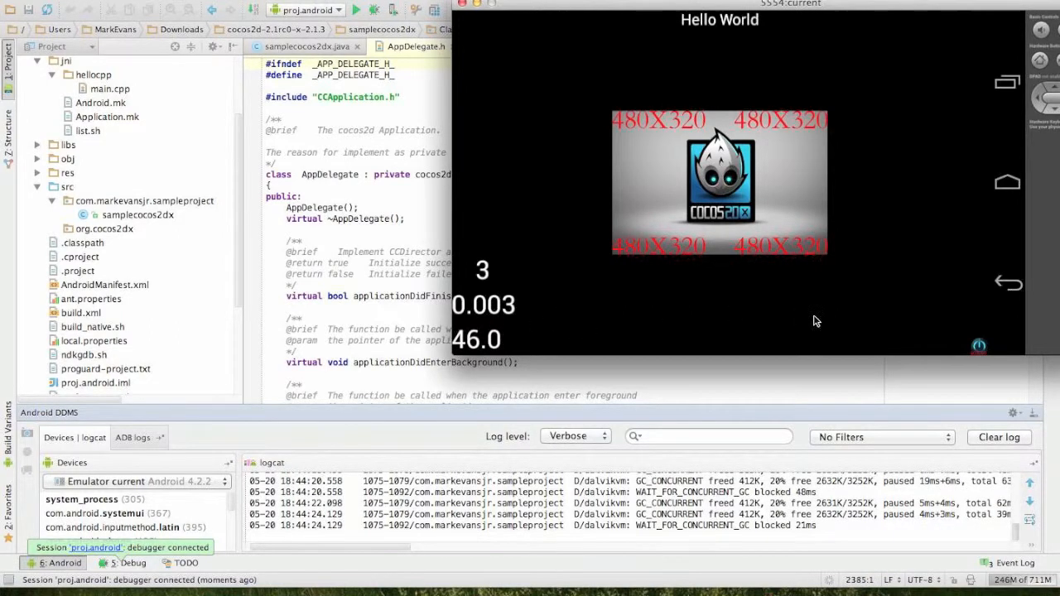
pyautogui.moveTo(971, 337)
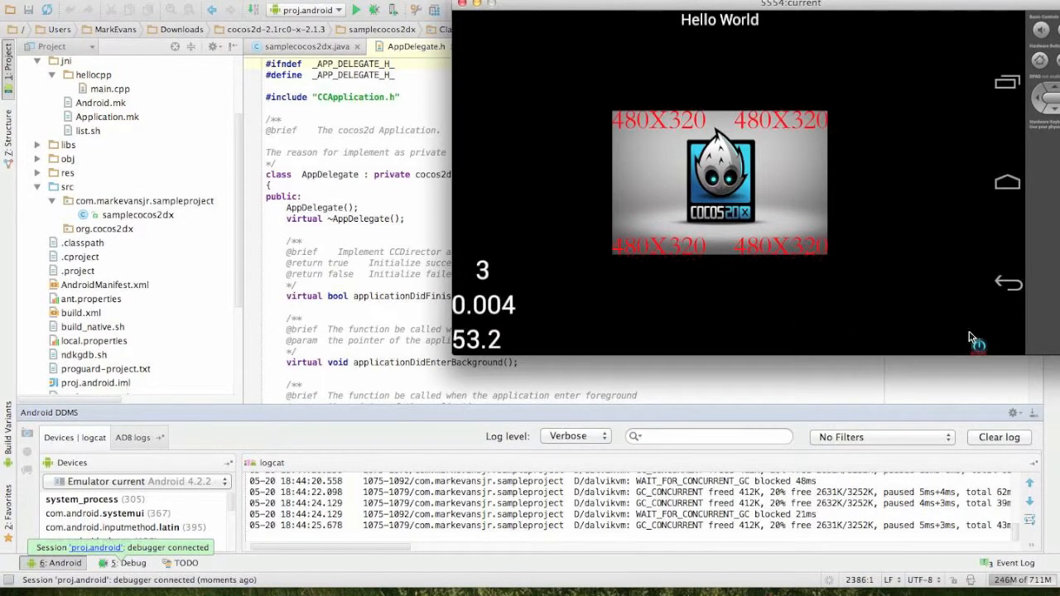